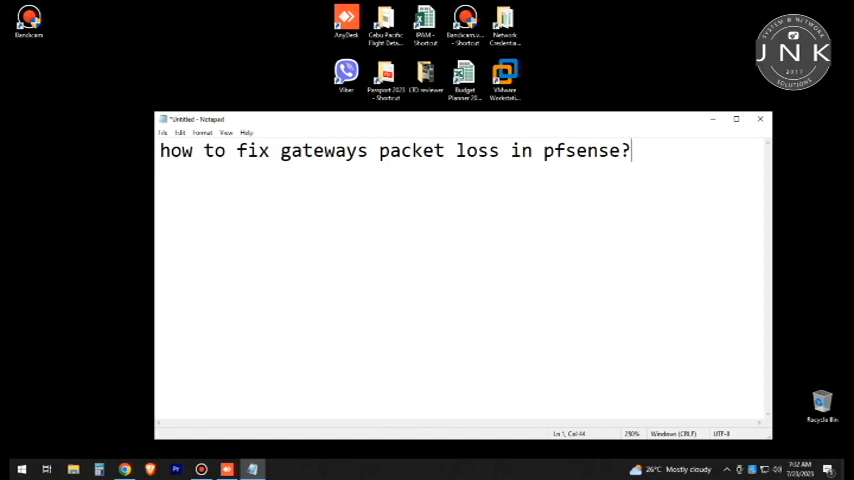
Highlight the gateway packet loss question in Notepad and close the note without saving
{"action": "left_click_drag", "start_coordinate": [160, 150], "coordinate": [323, 150]}
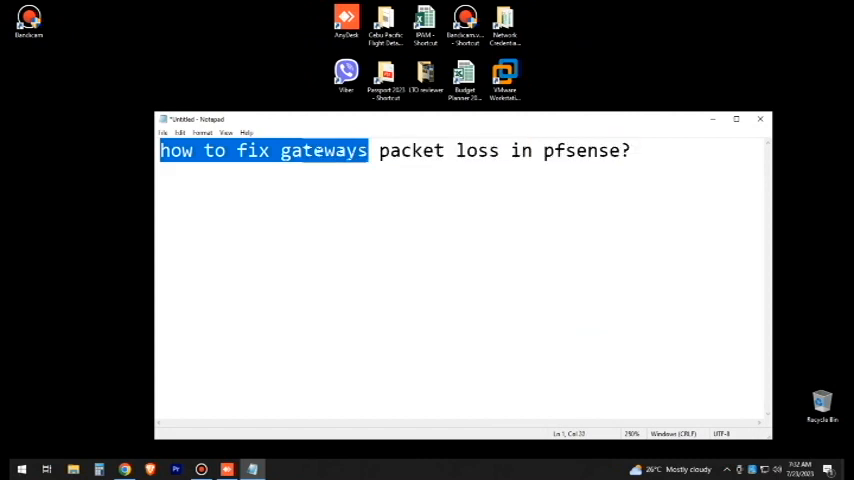
{"action": "left_click_drag", "start_coordinate": [375, 150], "coordinate": [534, 150]}
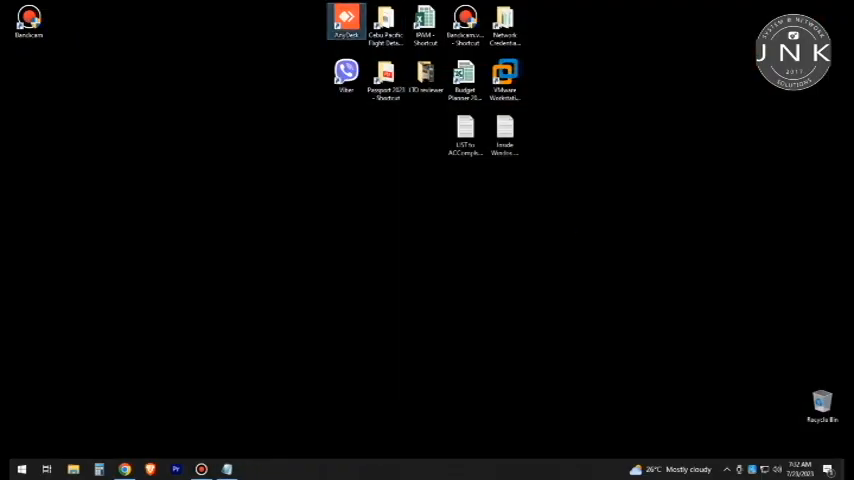
{"action": "double_click", "coordinate": [341, 18]}
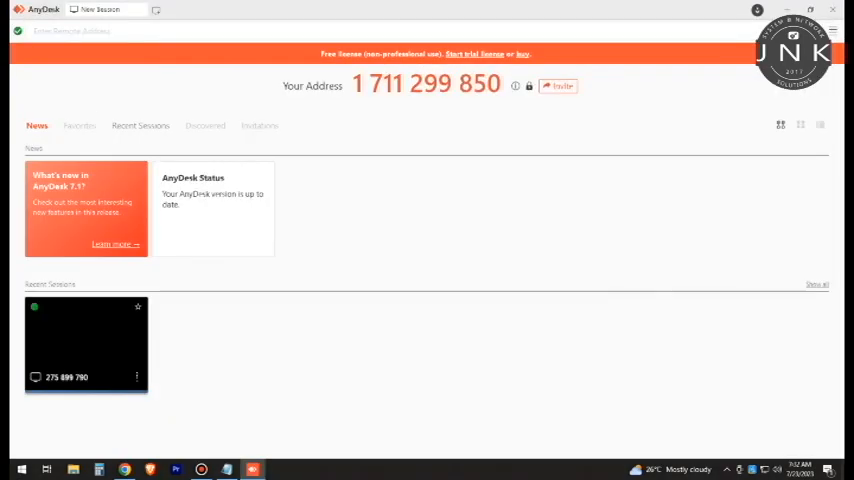
{"action": "double_click", "coordinate": [90, 355]}
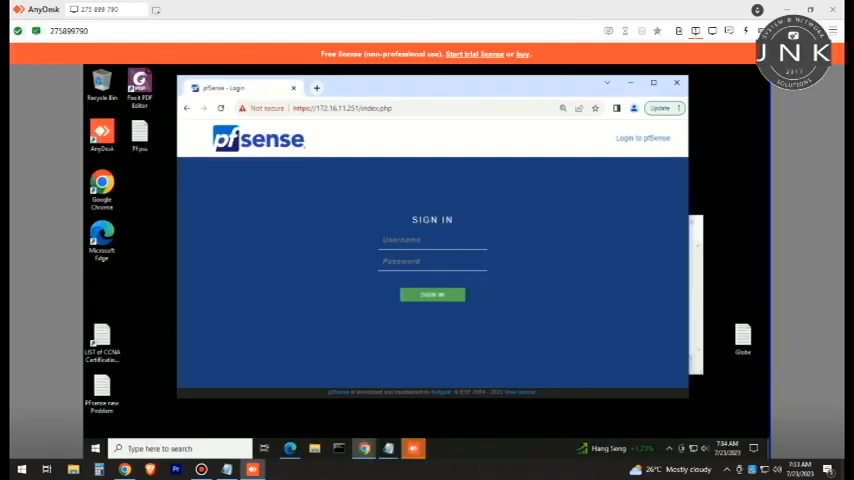
{"action": "type", "text": "admin"}
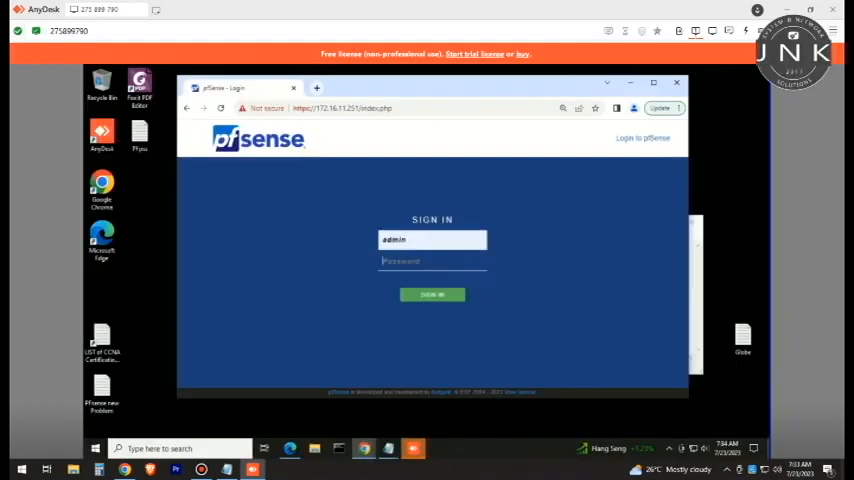
{"action": "type", "text": "password"}
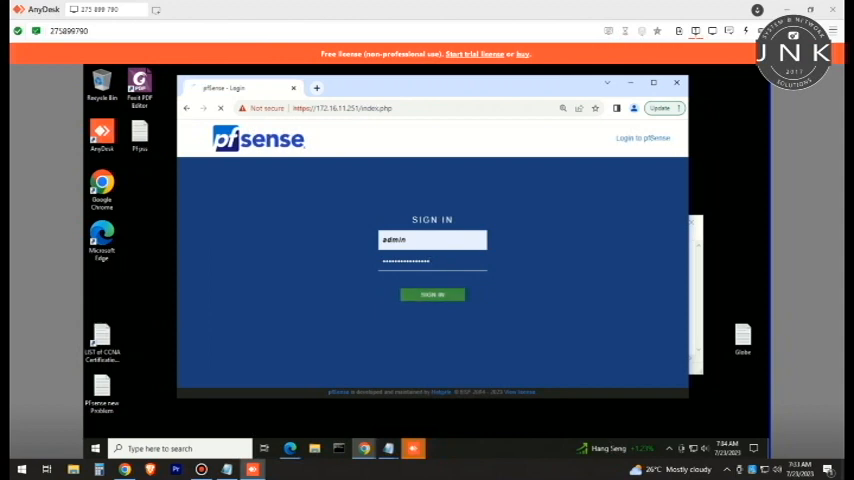
Sign in, proceed past the certificate warning, and resubmit with a new CSRF token to reach the dashboard
{"action": "left_click", "coordinate": [431, 294]}
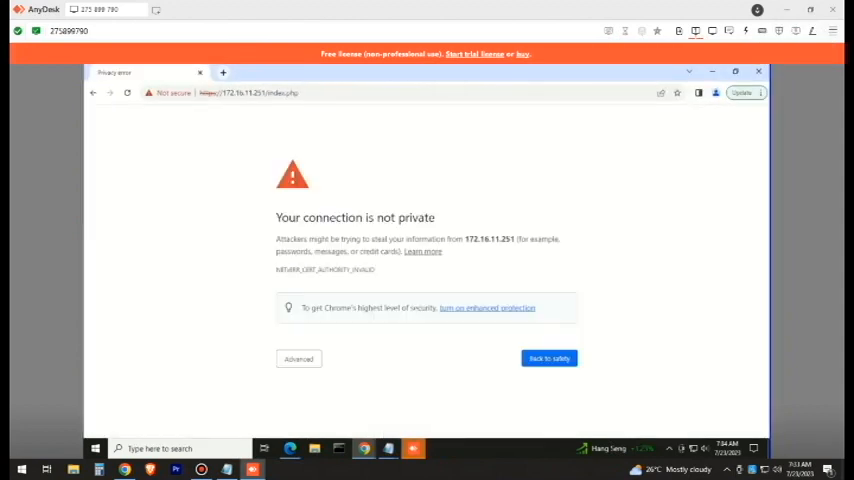
{"action": "left_click", "coordinate": [298, 358]}
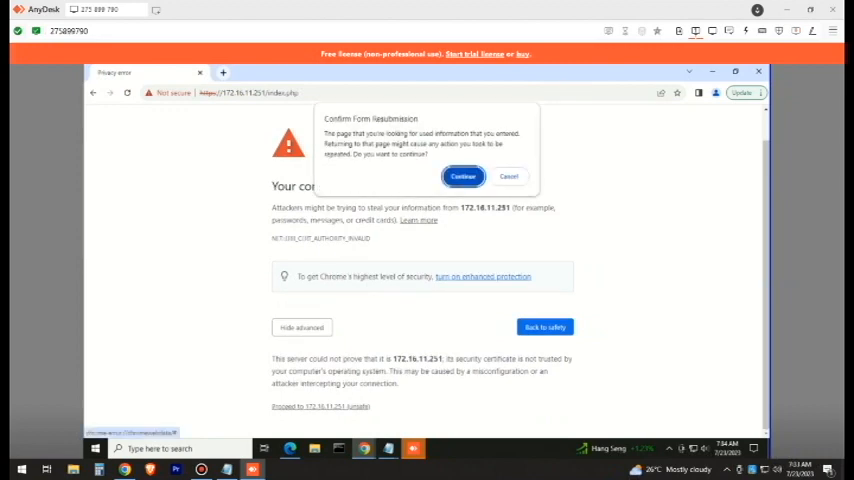
{"action": "left_click", "coordinate": [462, 176]}
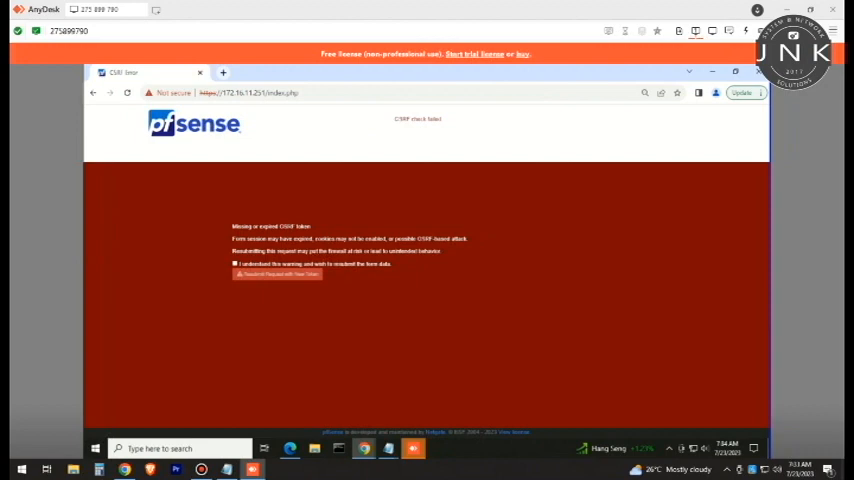
{"action": "left_click", "coordinate": [277, 274]}
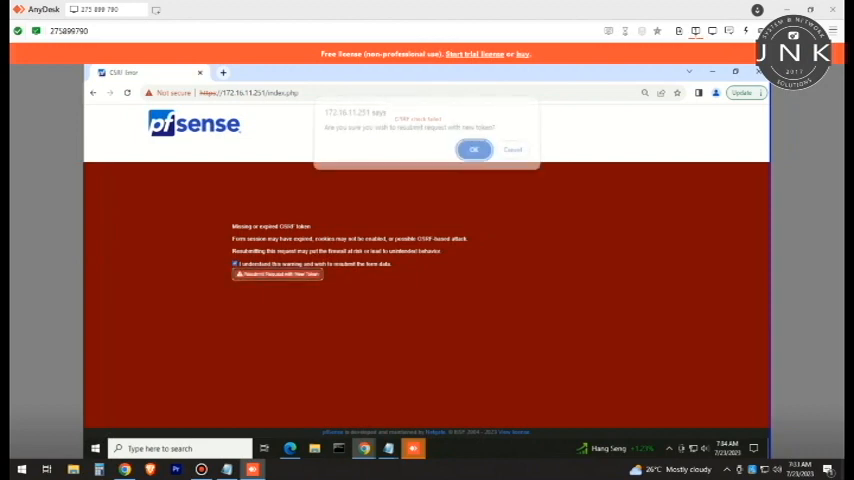
{"action": "left_click", "coordinate": [474, 149]}
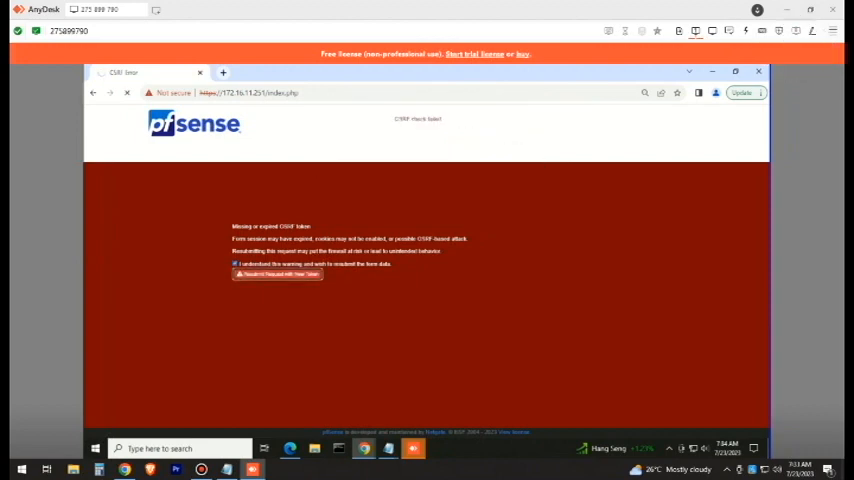
{"action": "left_click", "coordinate": [277, 274]}
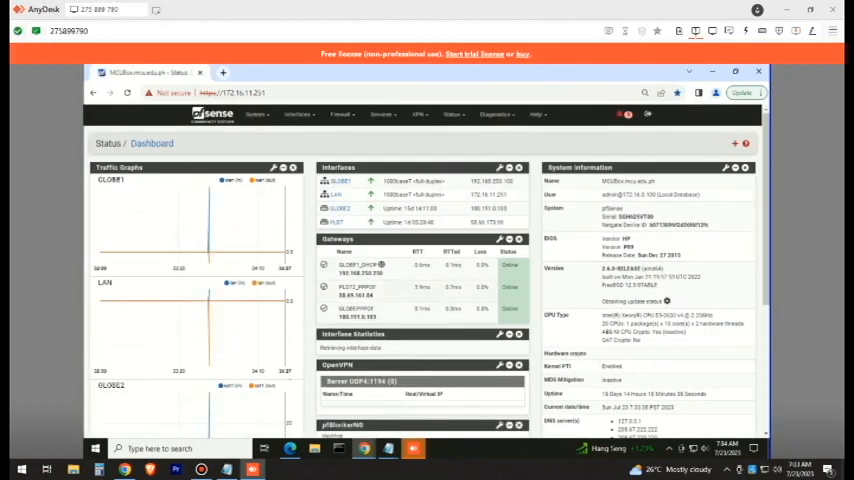
Navigate to System > Routing > Gateways, where GLOBE1_DHCP is the default IPv4 gateway
{"action": "left_click", "coordinate": [302, 114]}
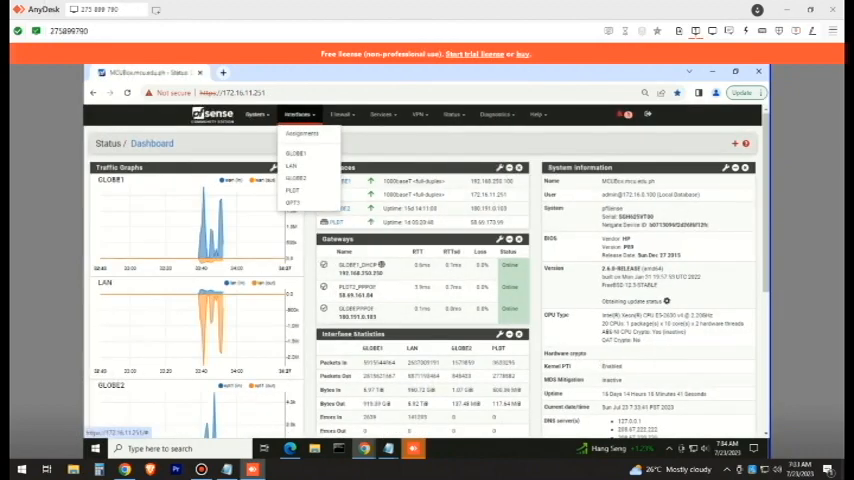
{"action": "left_click", "coordinate": [262, 116]}
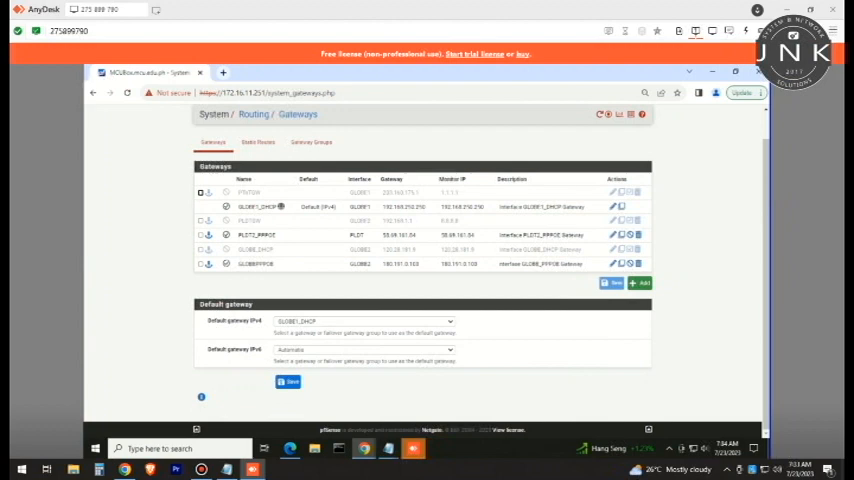
Save GLOBE1_DHCP as the default IPv4 gateway and check Status > Gateways shows all three online
{"action": "left_click", "coordinate": [363, 321]}
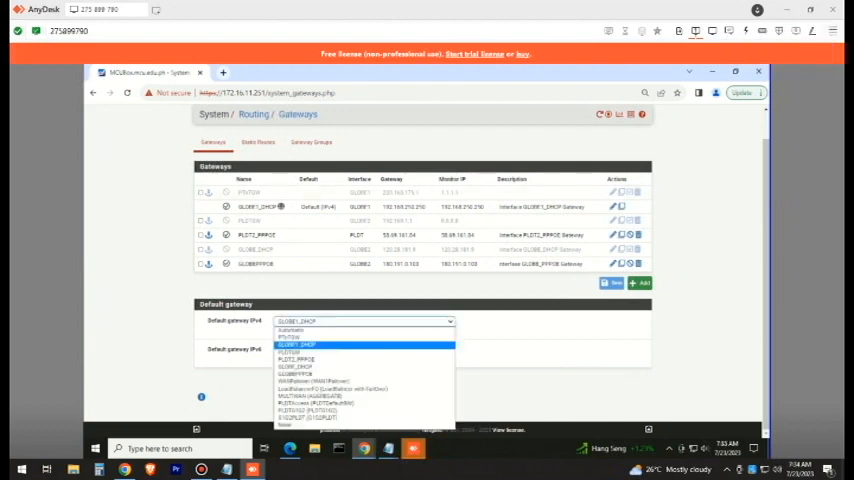
{"action": "left_click", "coordinate": [295, 345]}
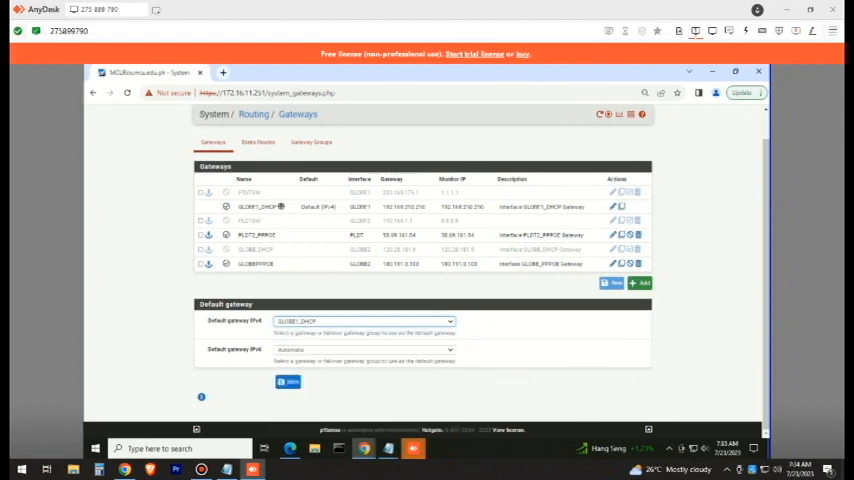
{"action": "left_click", "coordinate": [363, 321]}
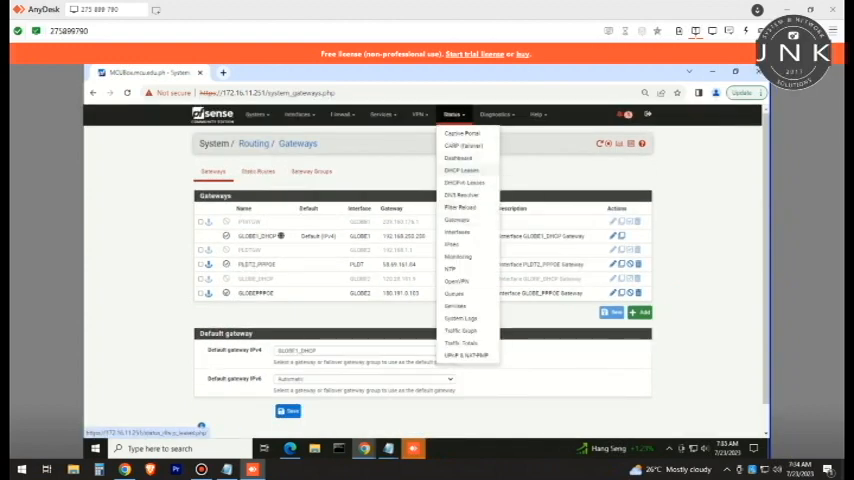
{"action": "left_click", "coordinate": [455, 219]}
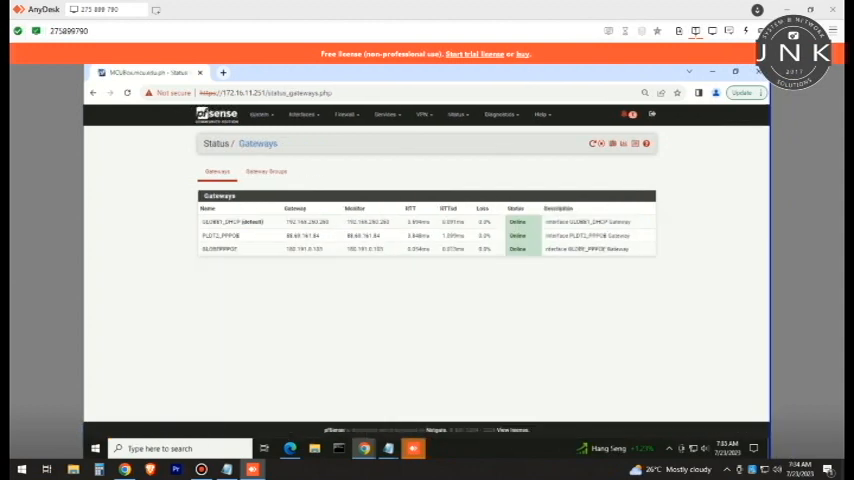